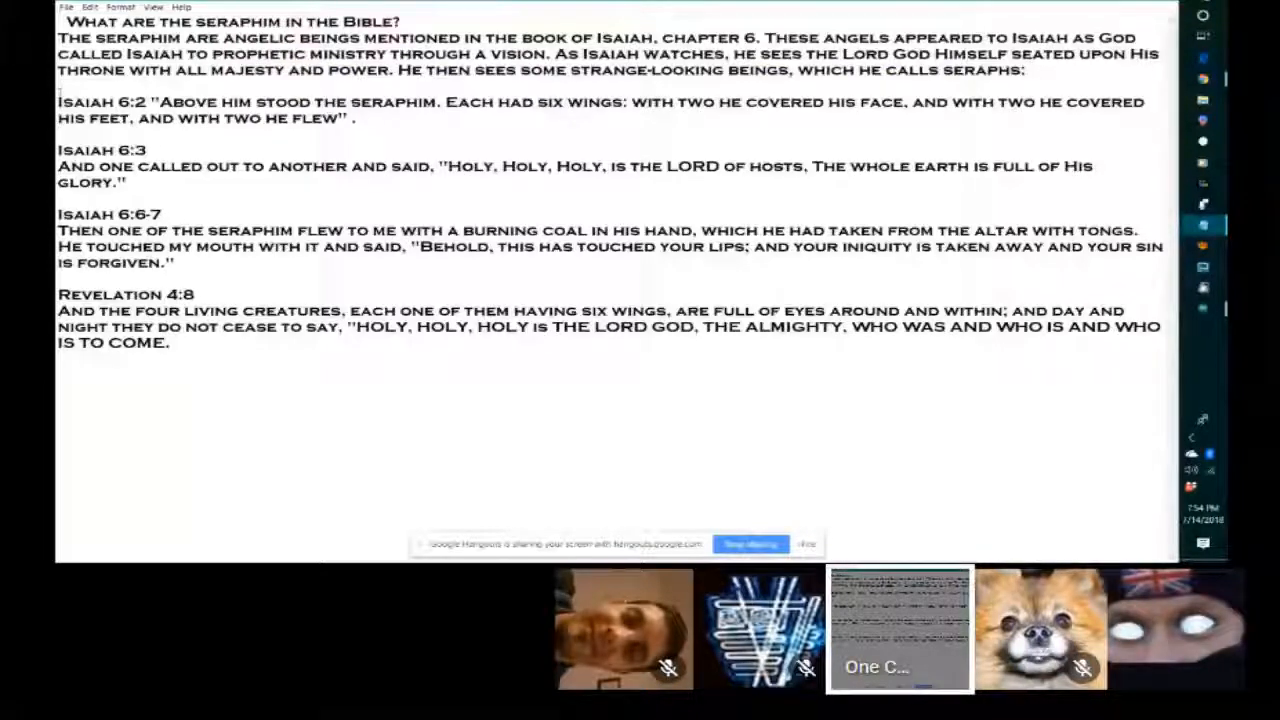
Highlight the Isaiah 6:3 heading and verse text in the shared seraphim document
left_click_drag(58, 102, 352, 118)
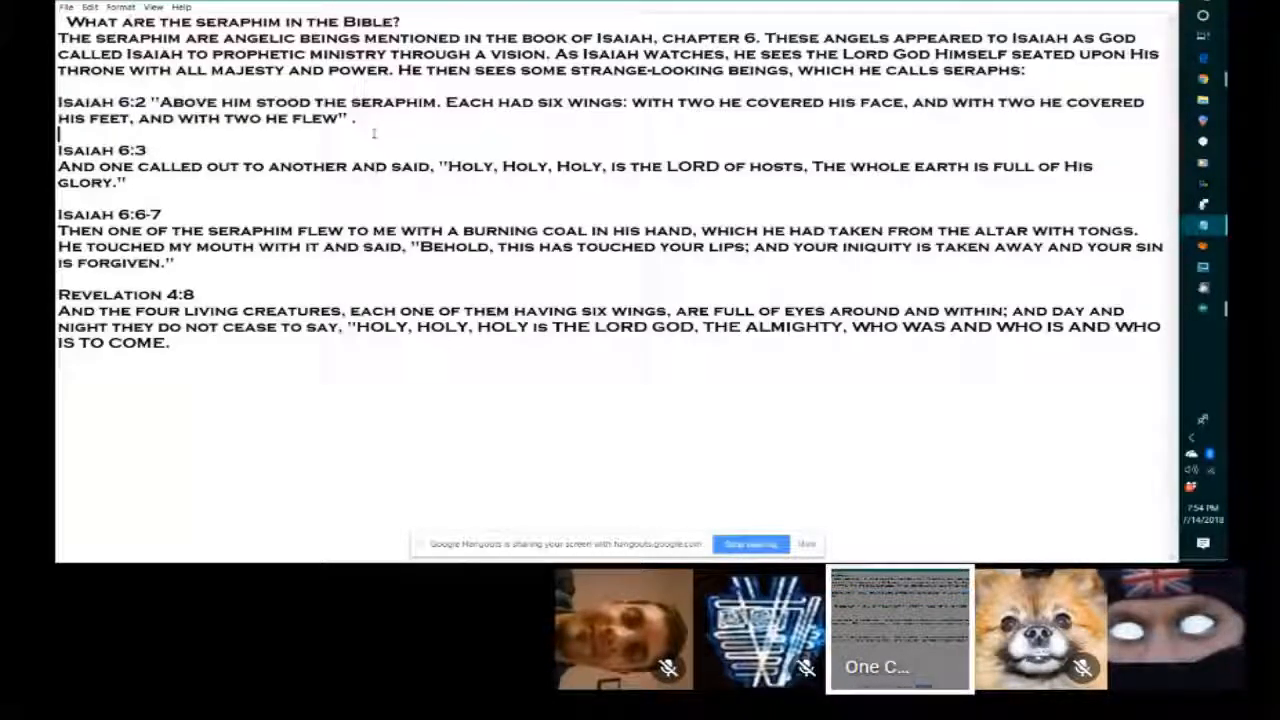
left_click_drag(58, 102, 354, 118)
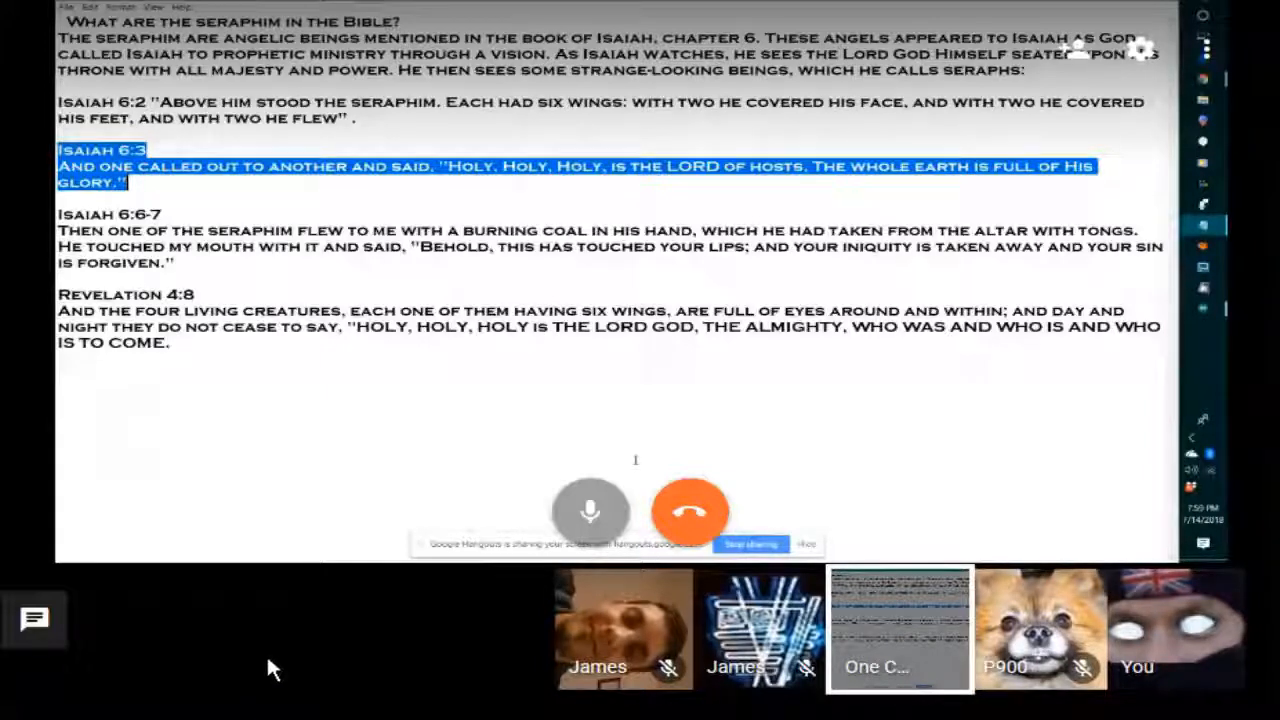
mouse_move(360, 583)
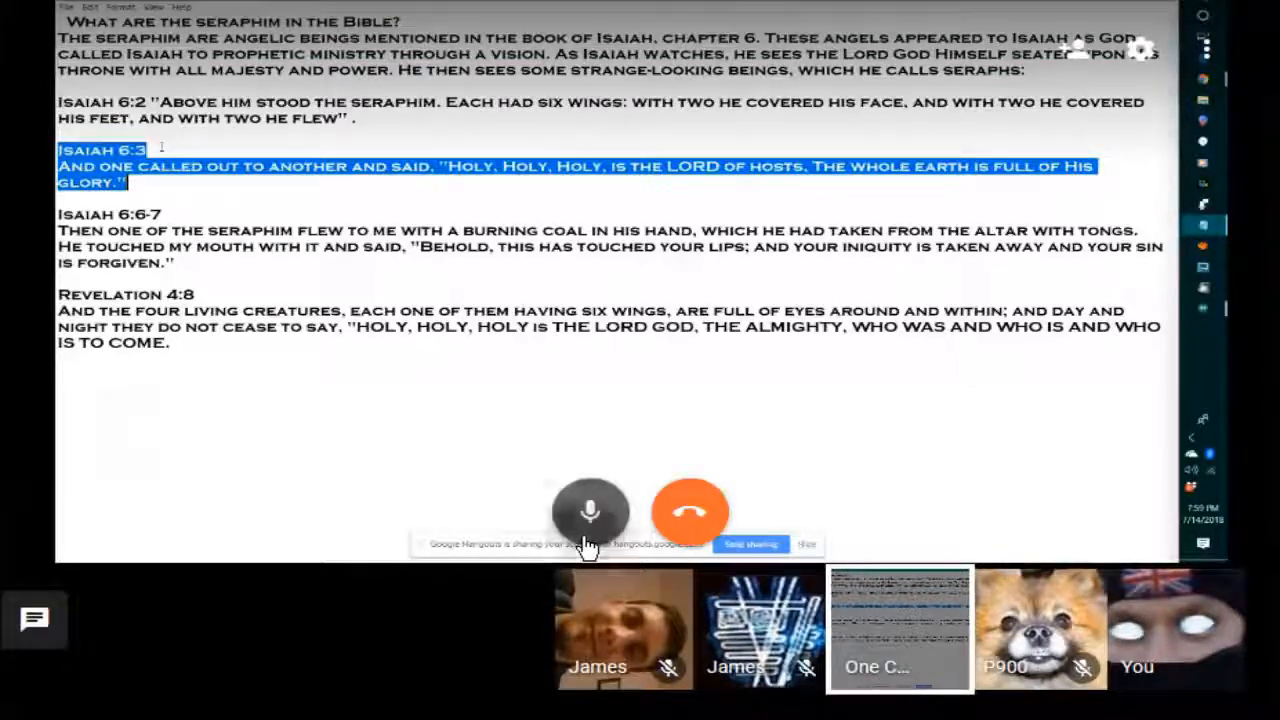
Mute your microphone from the Hangouts call controls
left_click(590, 512)
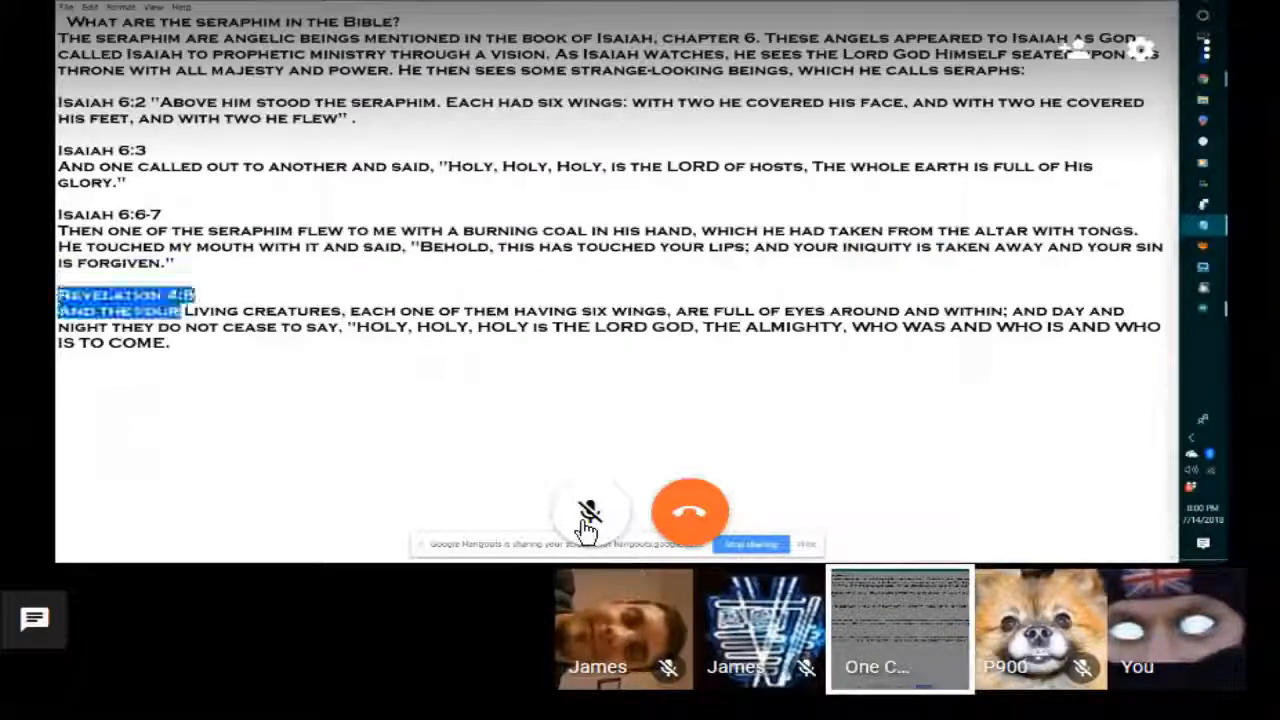
Highlight Revelation 4:8, unmute, then highlight 'And one called out to another and said,'
left_click_drag(60, 294, 170, 342)
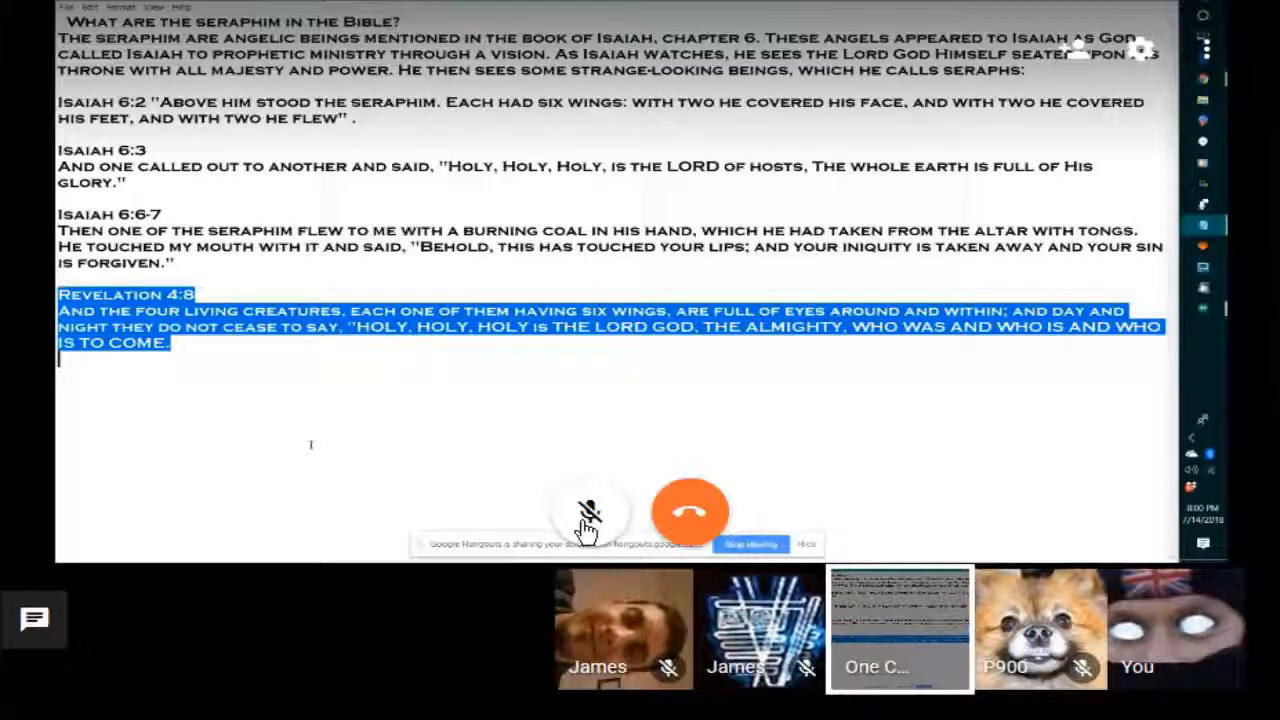
left_click(590, 513)
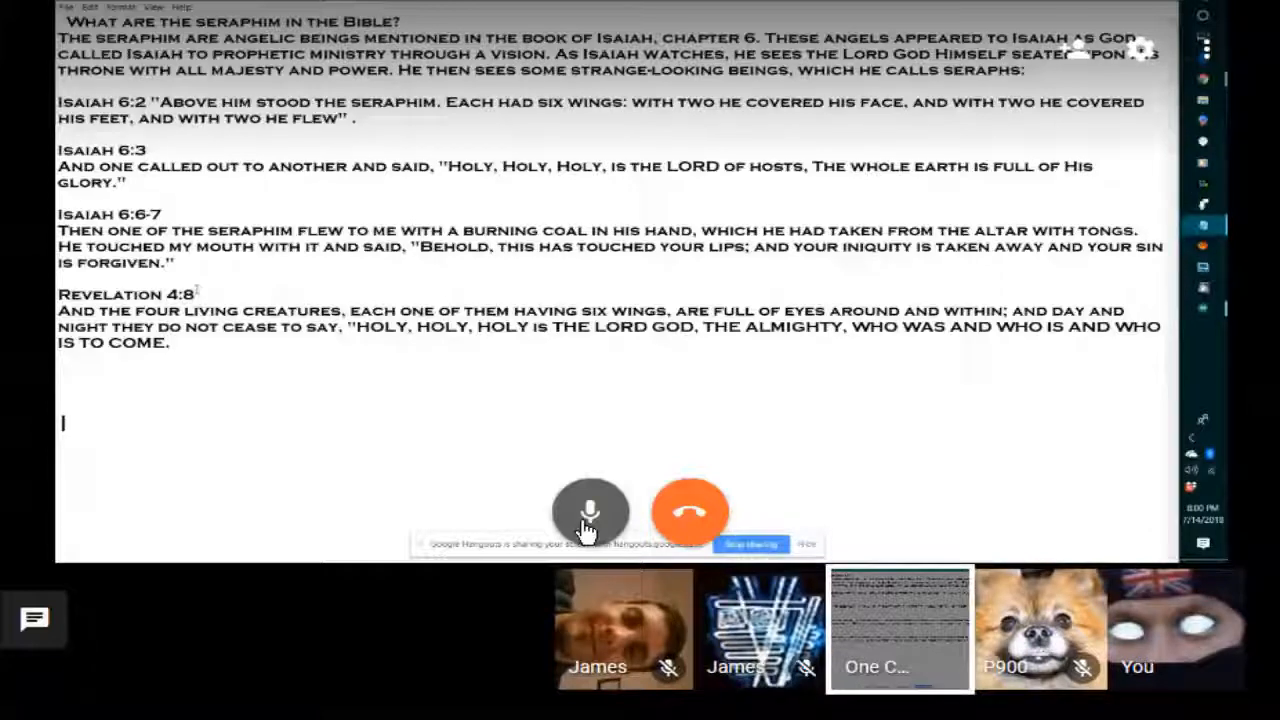
left_click_drag(57, 166, 448, 166)
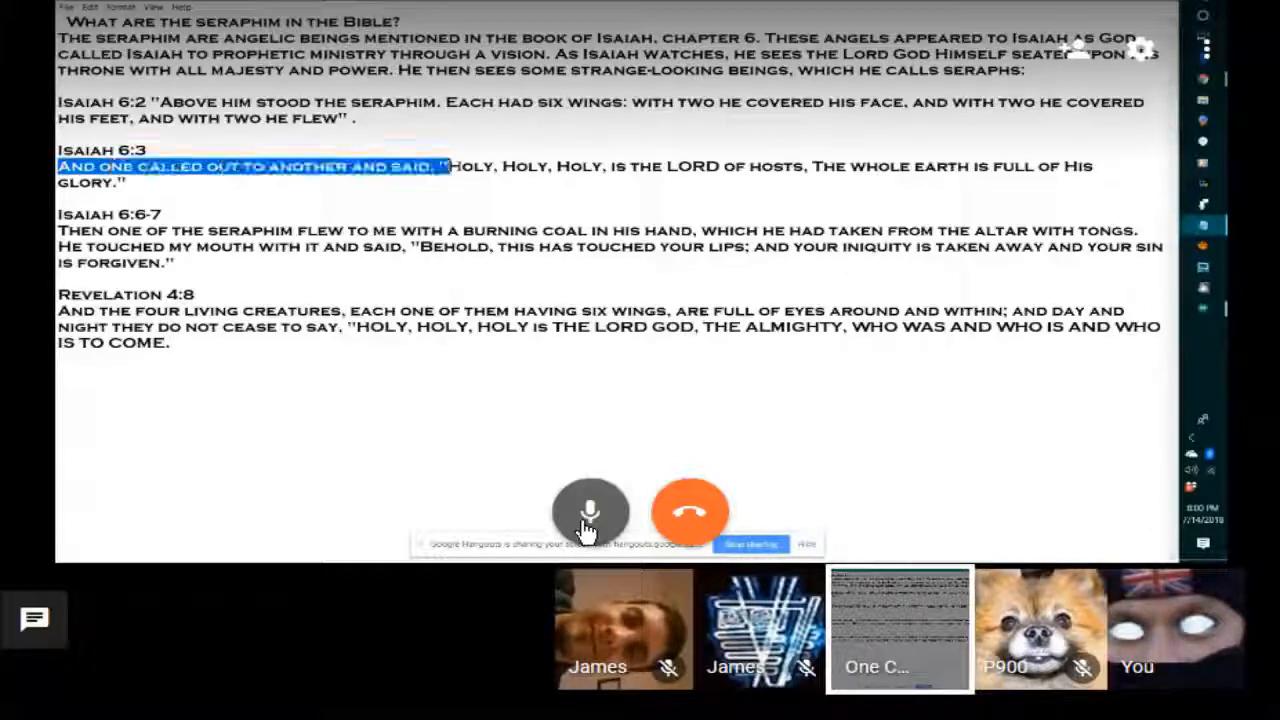